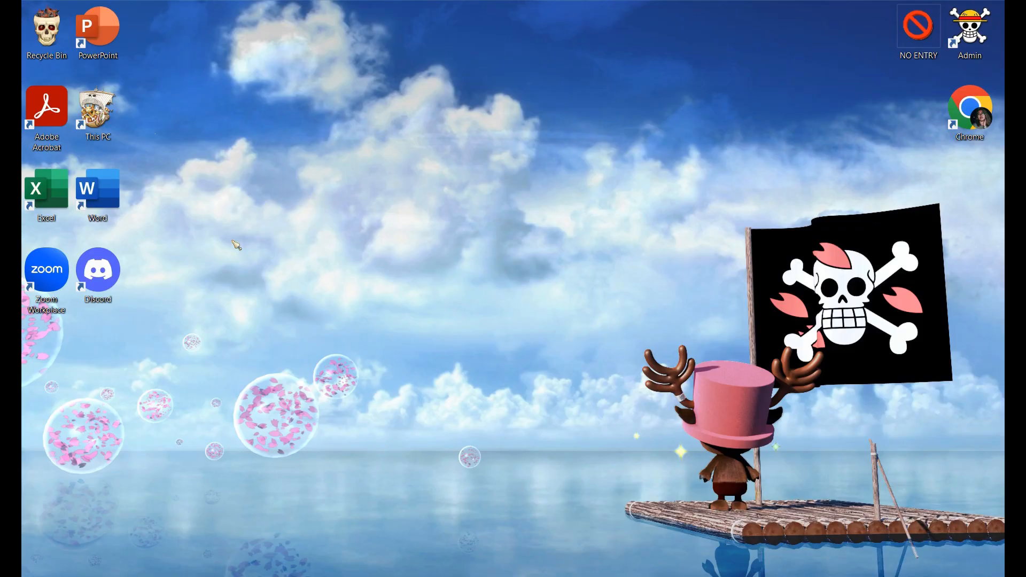
mouse_move(700, 102)
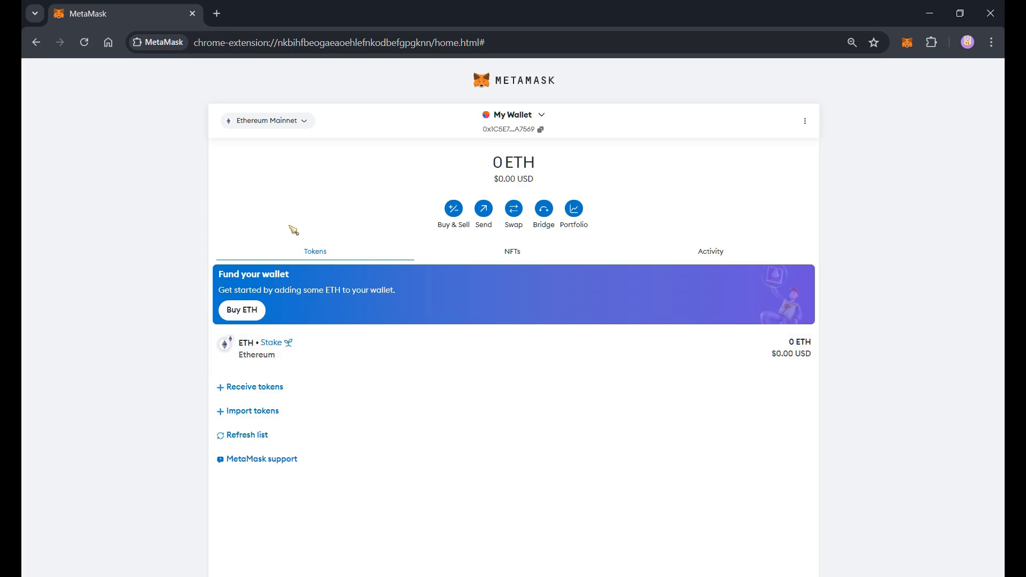
mouse_move(311, 132)
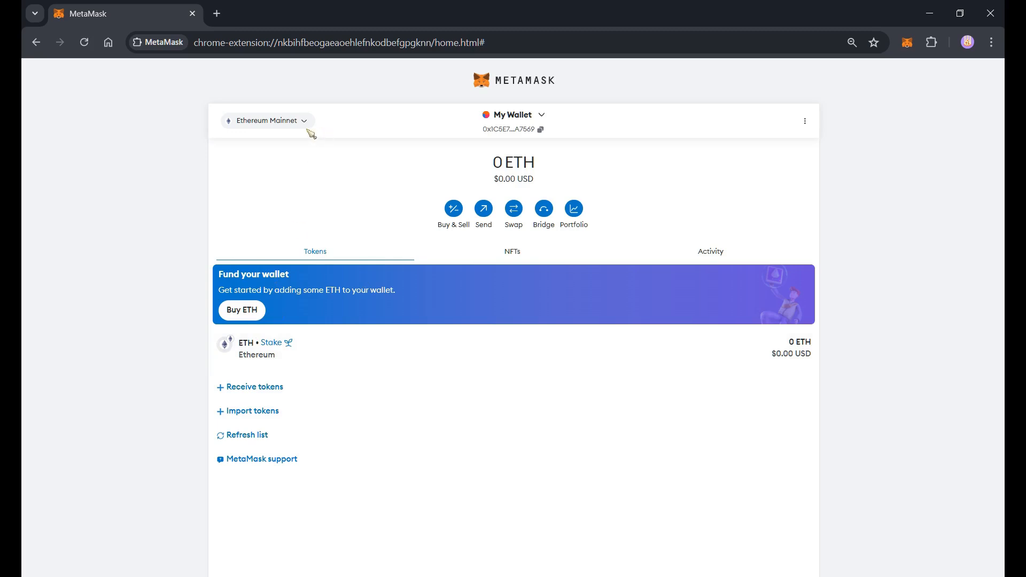
mouse_move(304, 125)
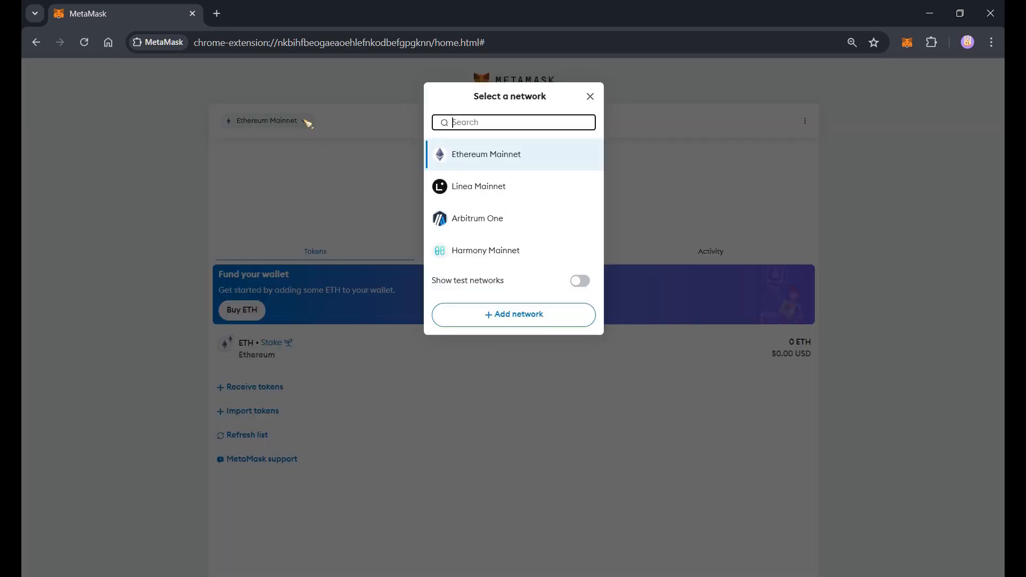
mouse_move(513, 315)
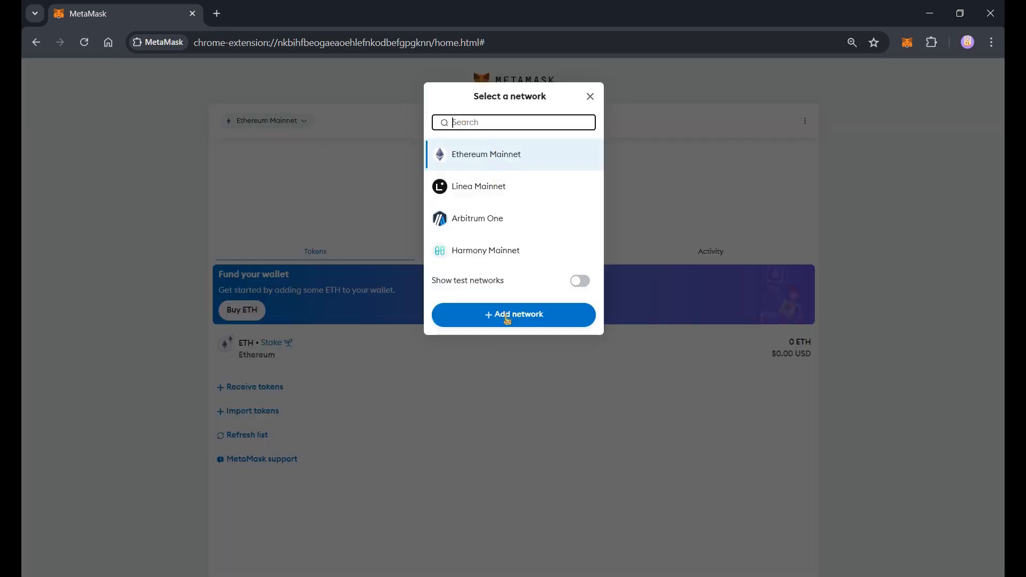
Step: Start adding a new network from the network selector
left_click(513, 314)
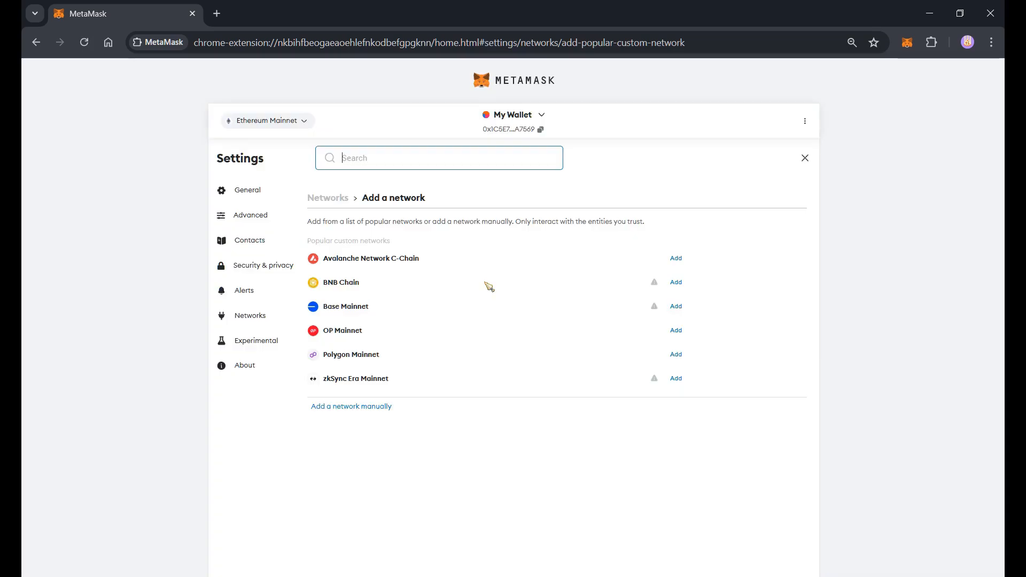
mouse_move(372, 332)
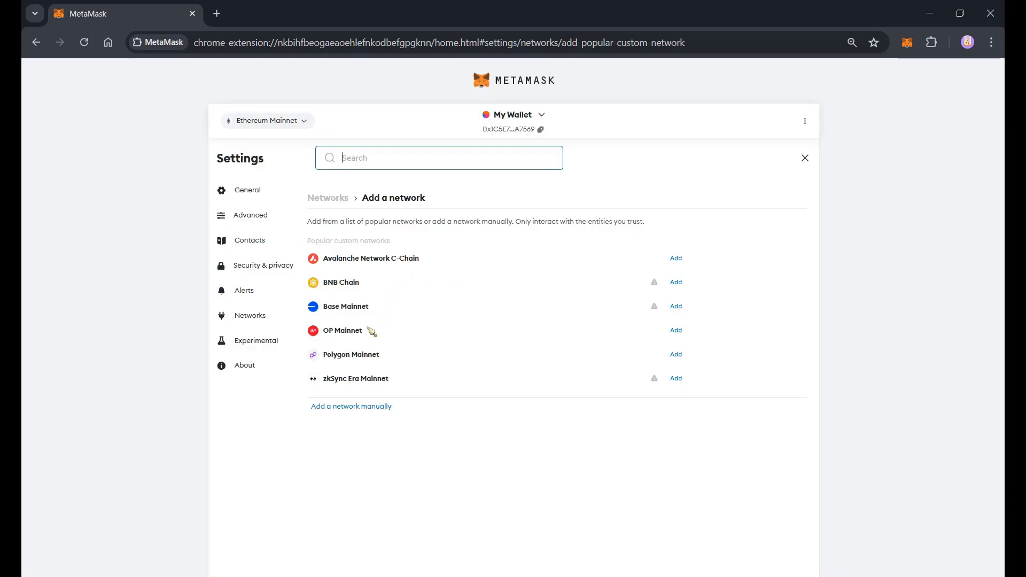
mouse_move(339, 270)
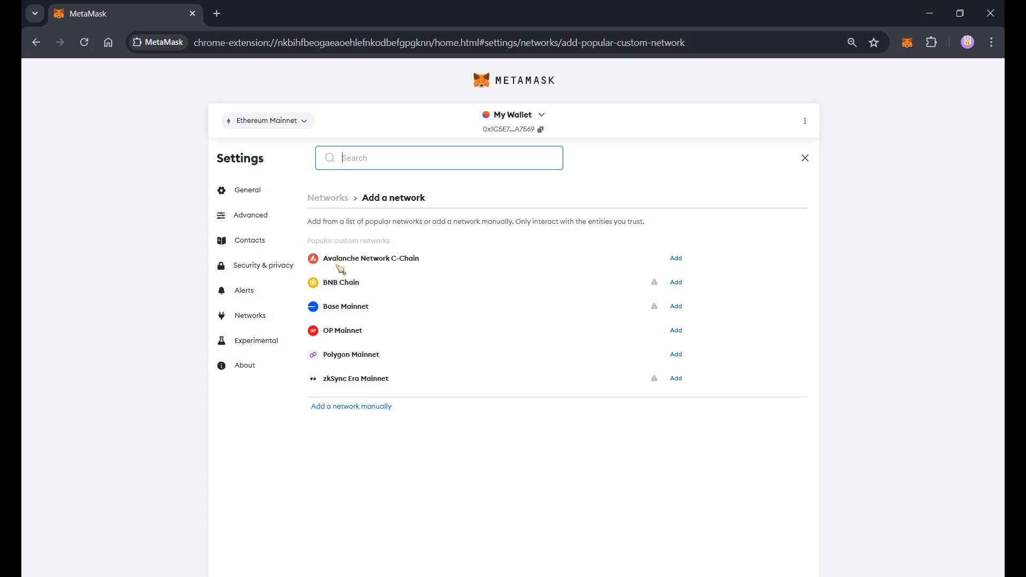
mouse_move(364, 379)
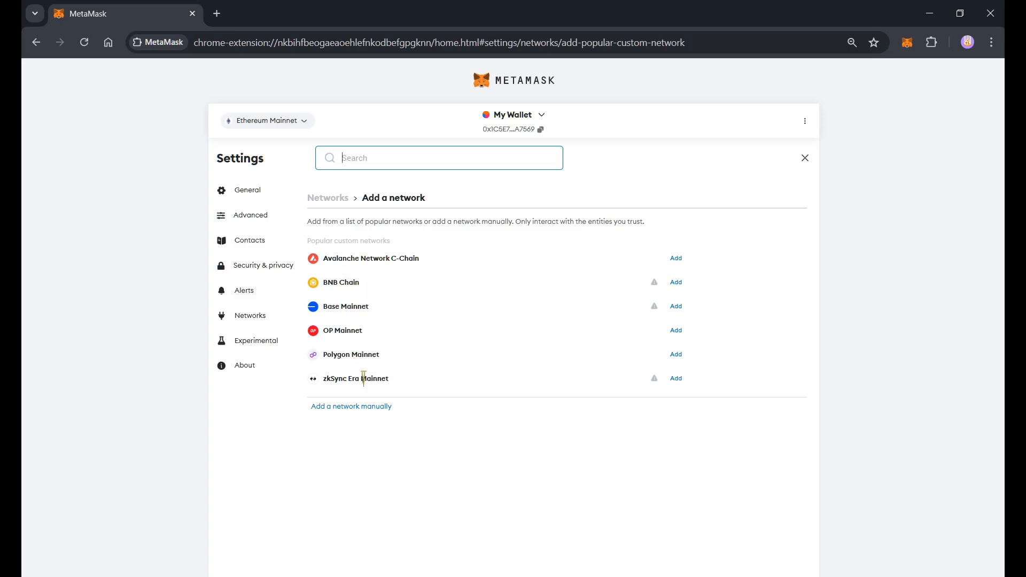
mouse_move(372, 404)
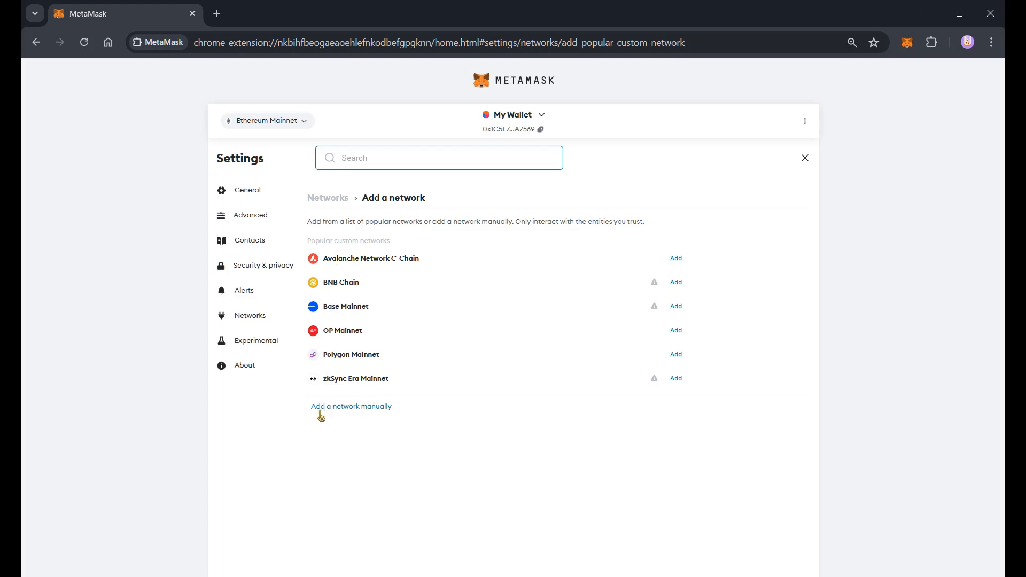
left_click(351, 406)
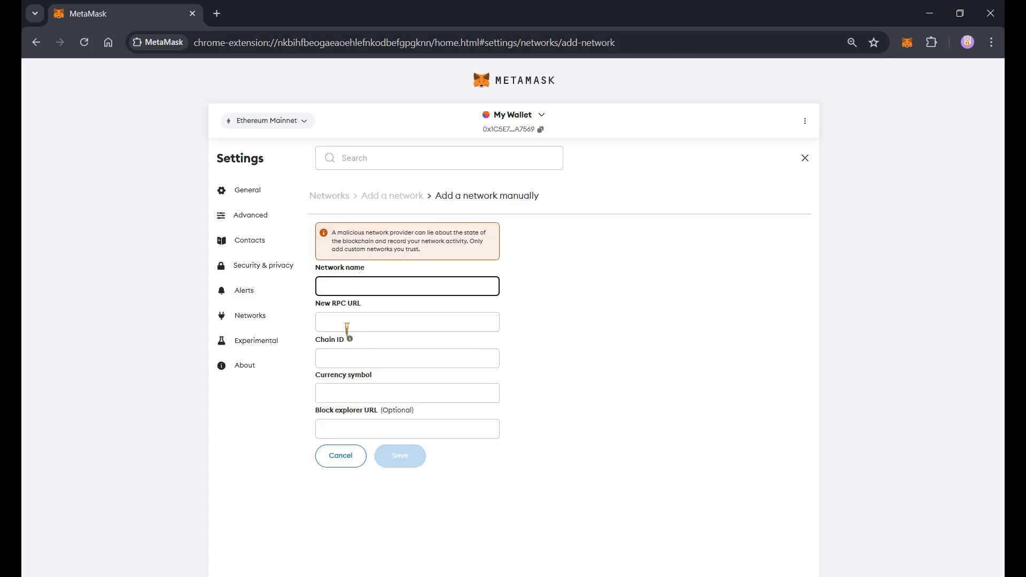
left_click(406, 358)
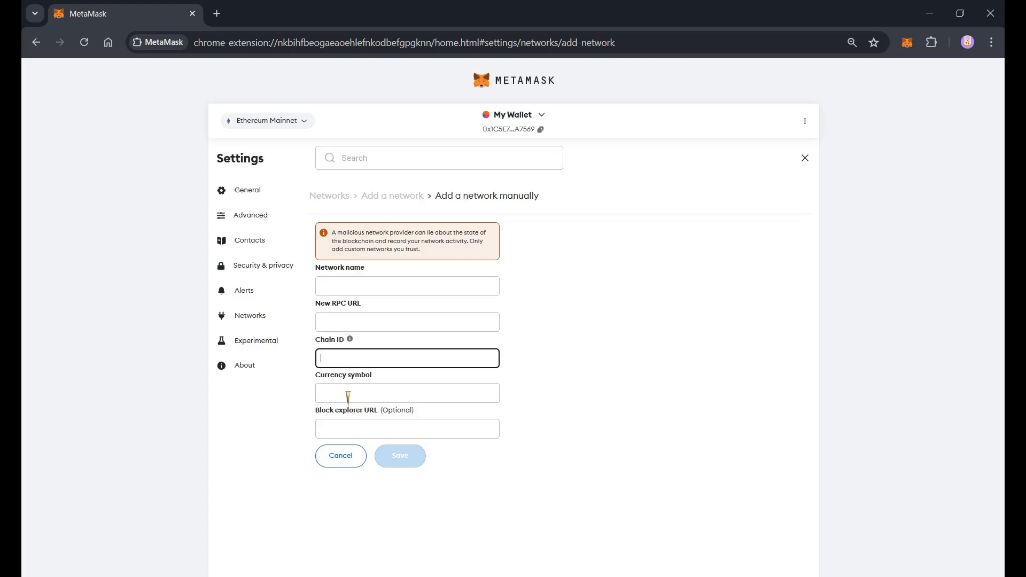
left_click(406, 286)
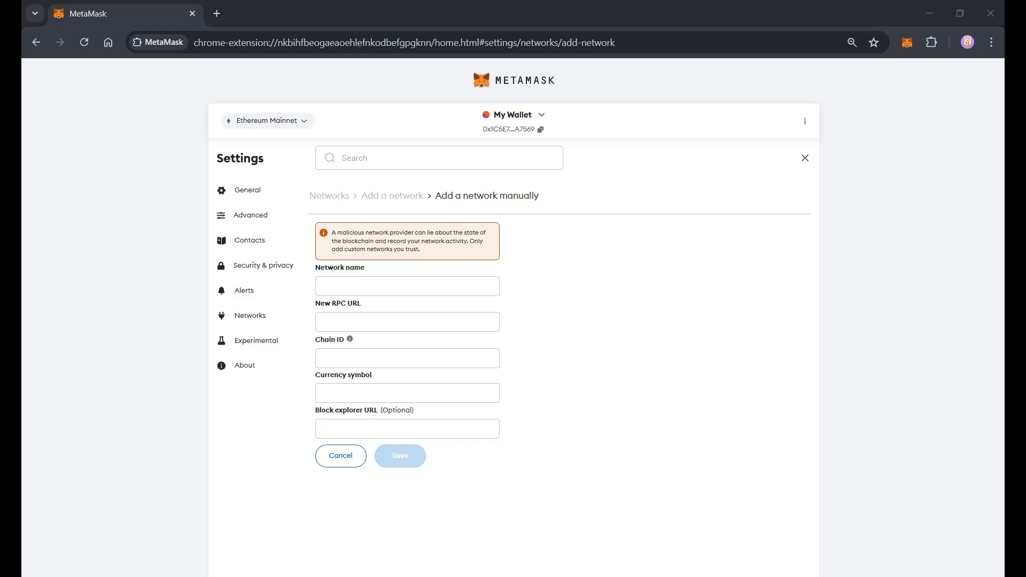
mouse_move(451, 310)
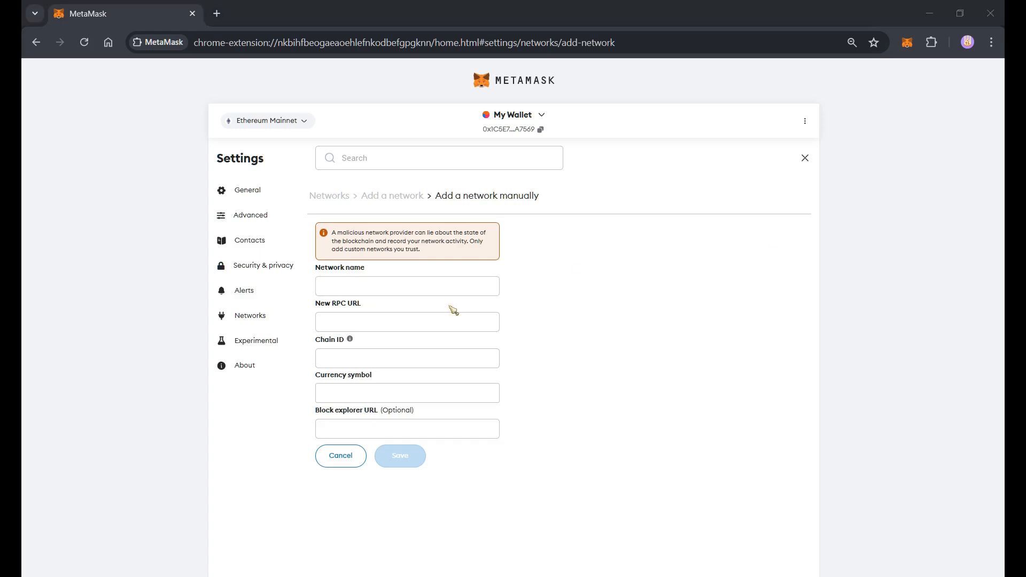
type("PulseChain")
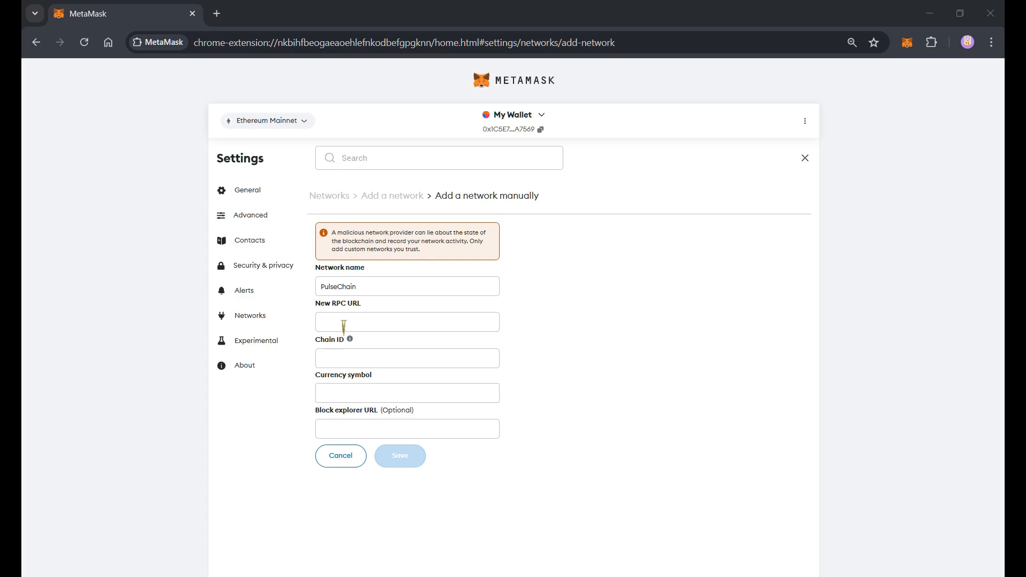
type("https://rpc.pulsechain.com")
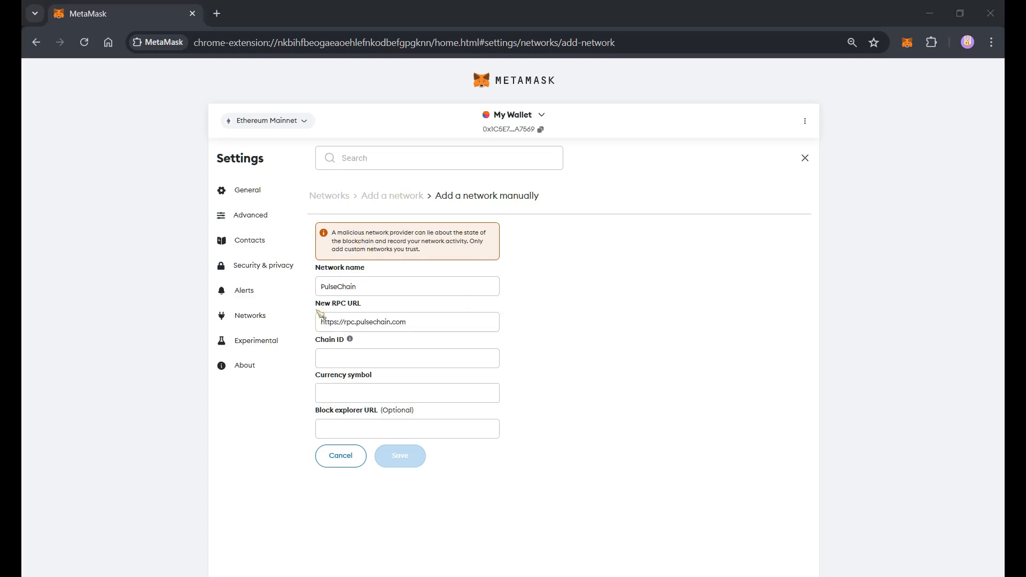
type("369")
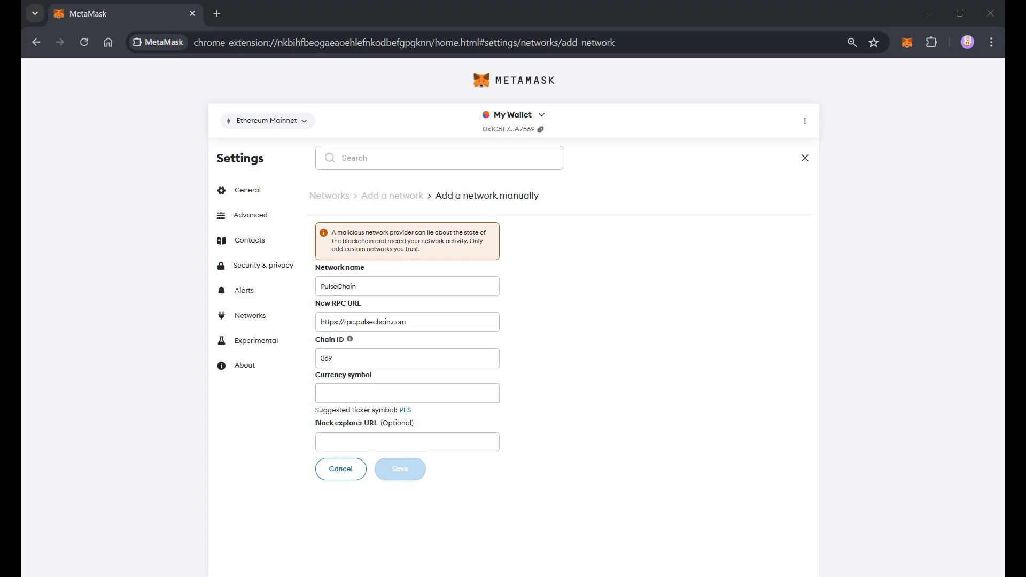
mouse_move(34, 538)
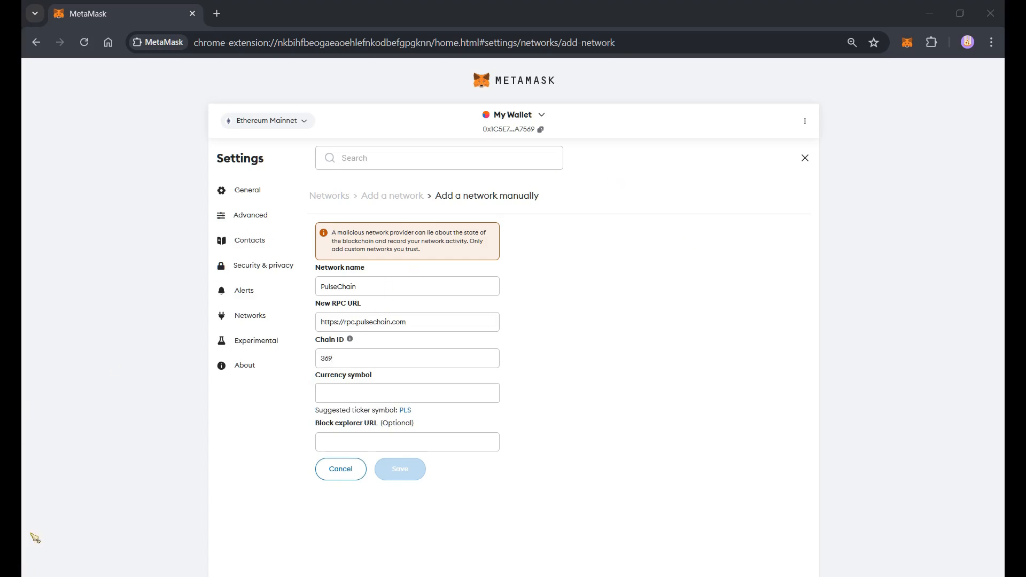
type("PLS")
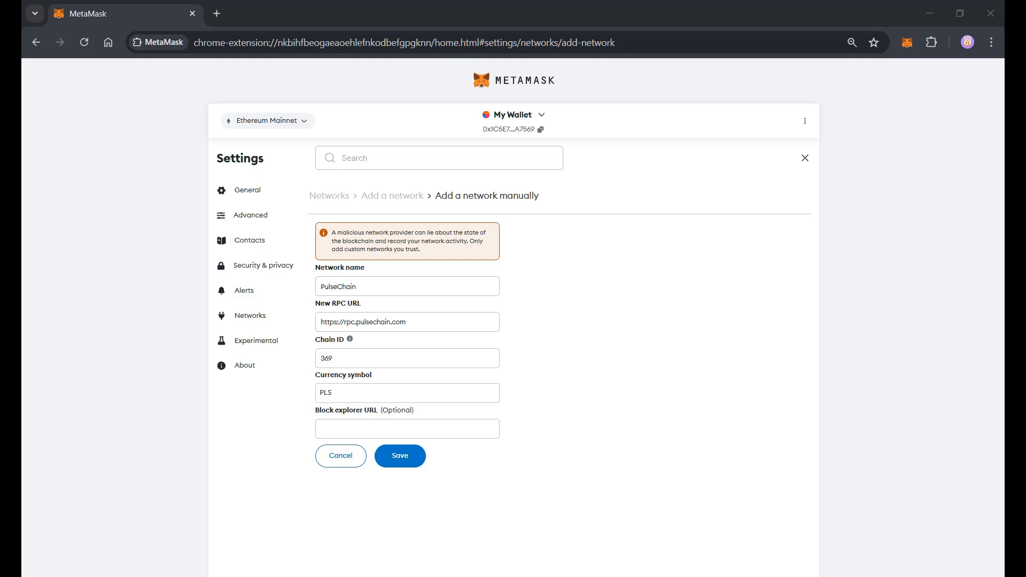
left_click(406, 429)
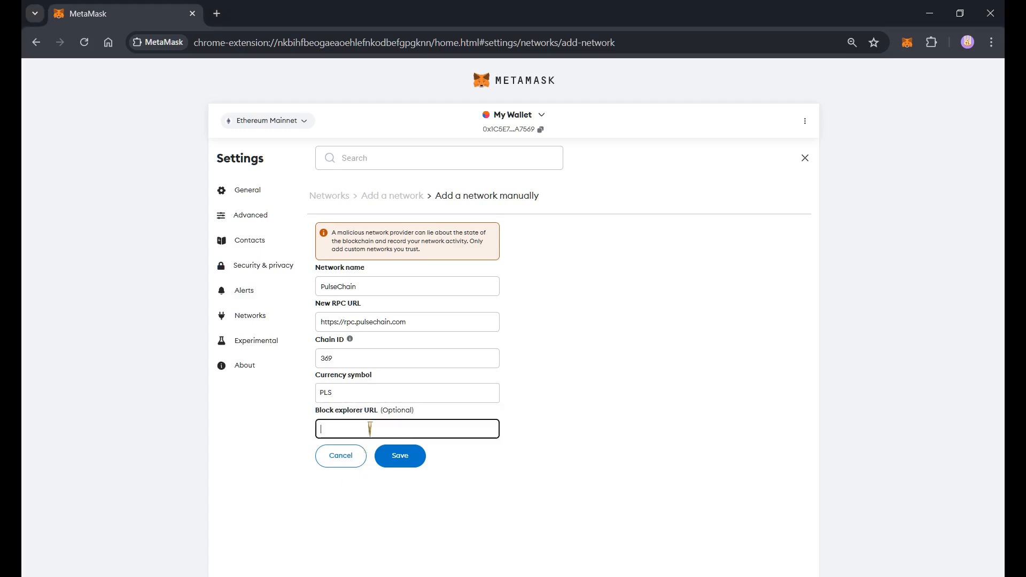
type("https://otter.PulseChain.com")
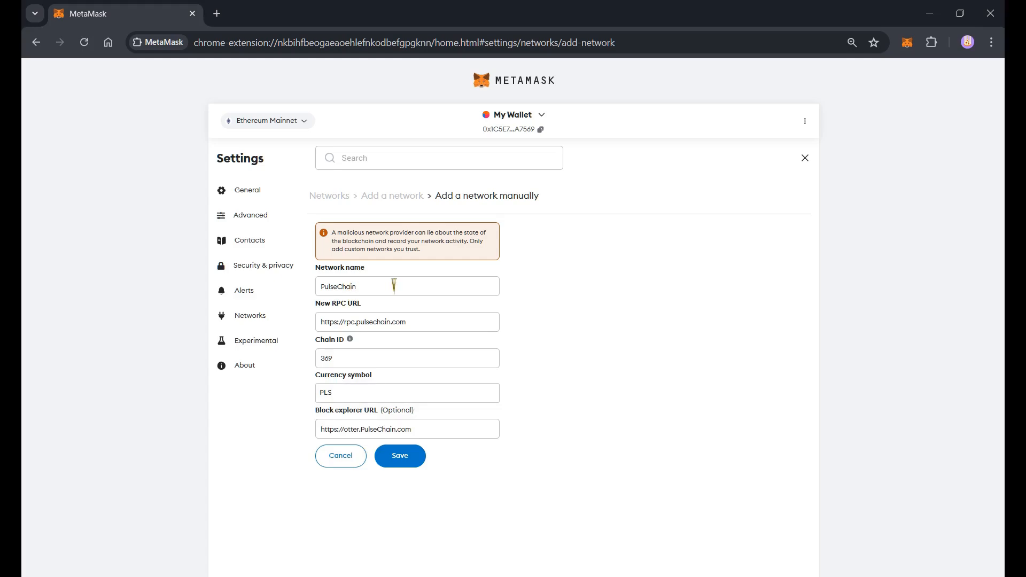
mouse_move(327, 473)
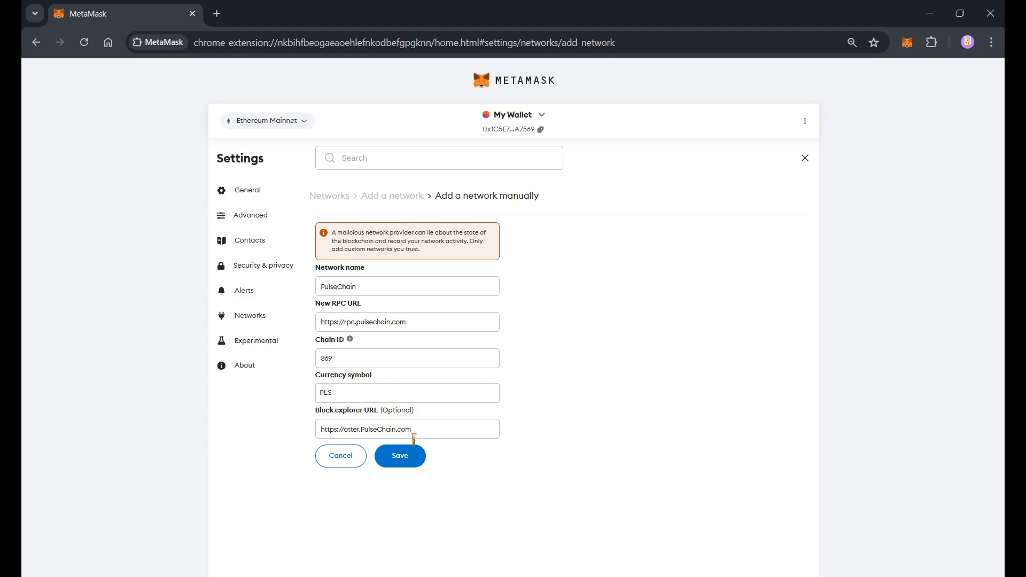
mouse_move(410, 462)
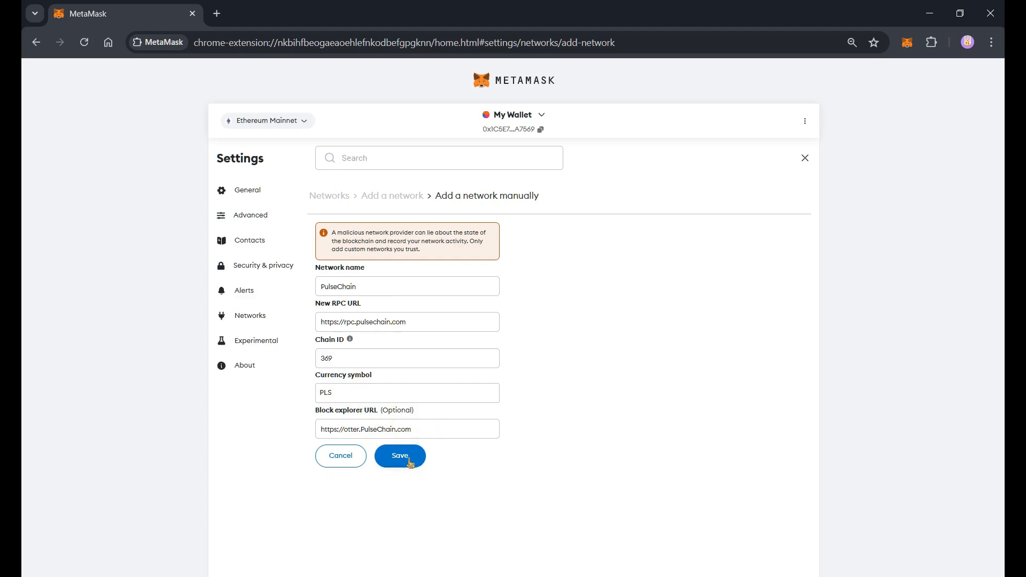
Step: Save the PulseChain network and switch the wallet to it
left_click(400, 456)
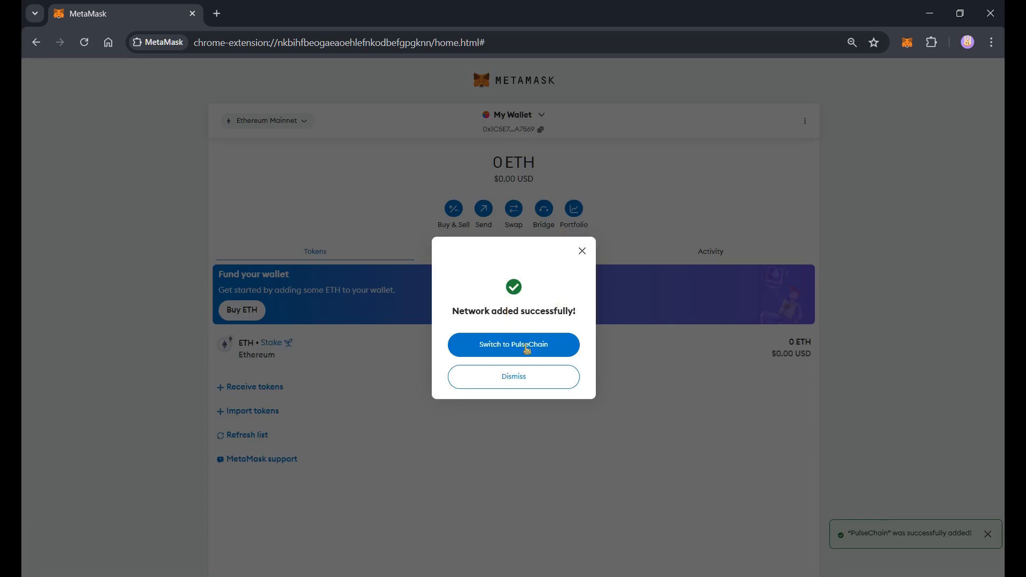
mouse_move(536, 352)
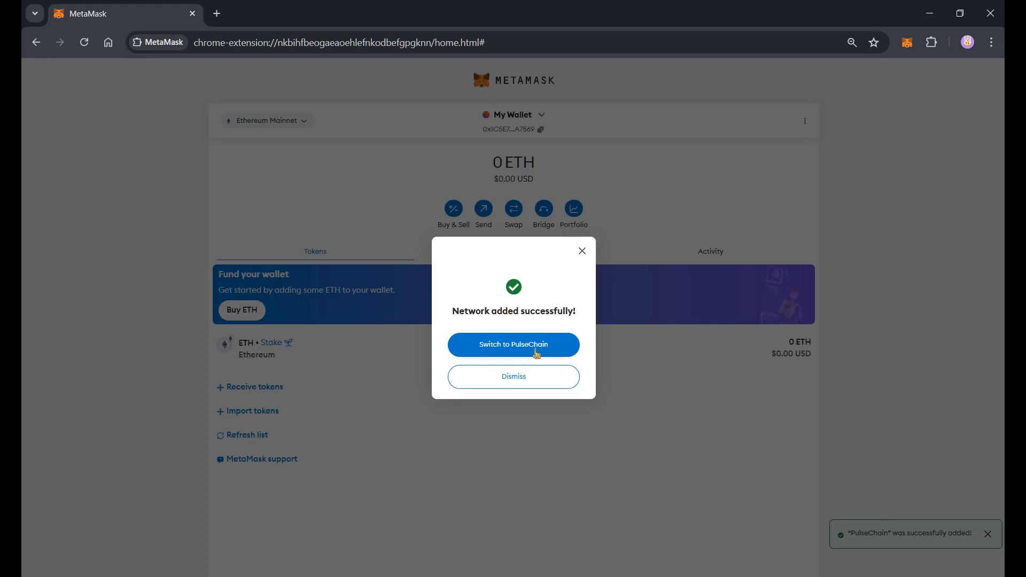
left_click(513, 346)
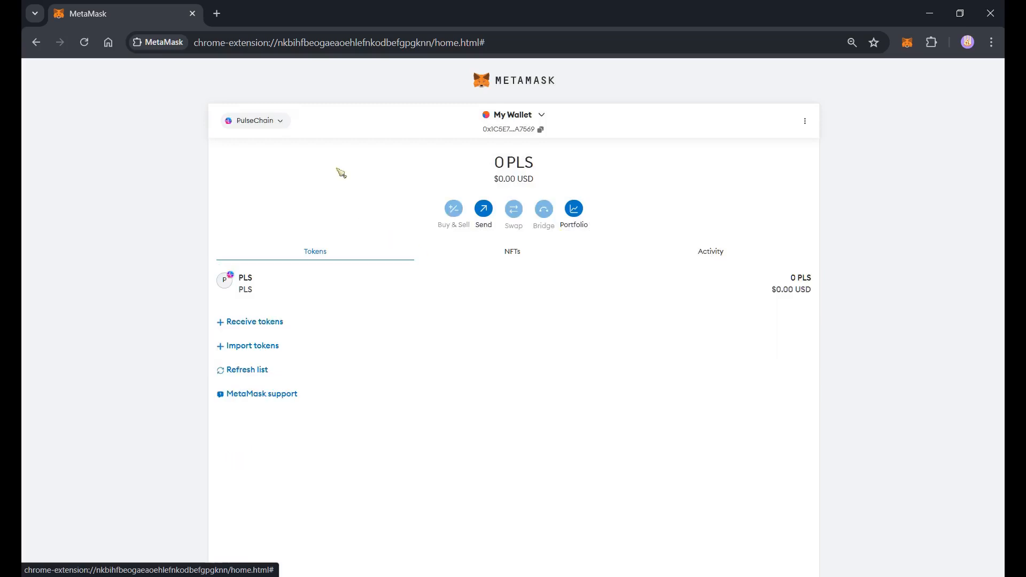
mouse_move(625, 199)
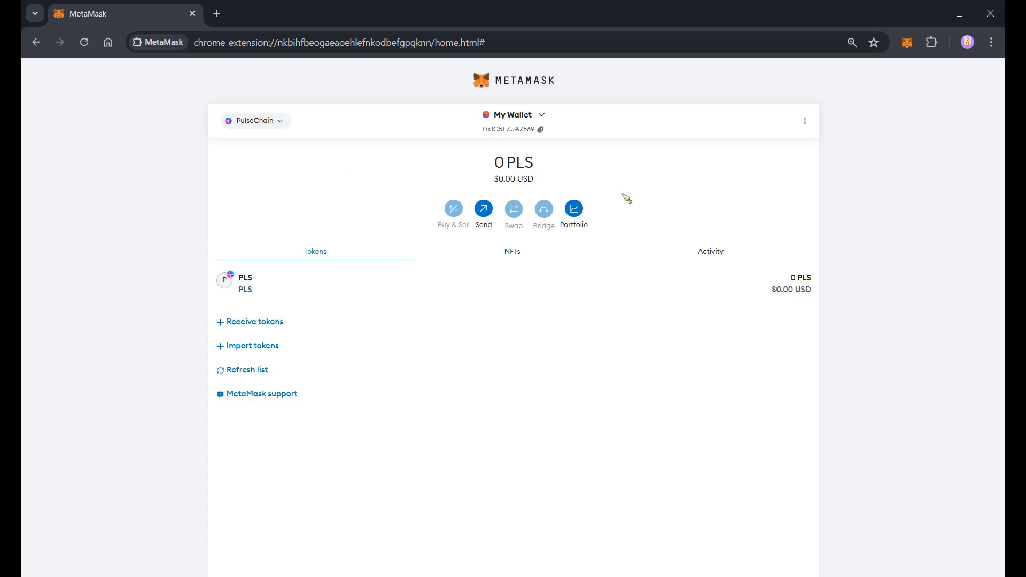
mouse_move(401, 177)
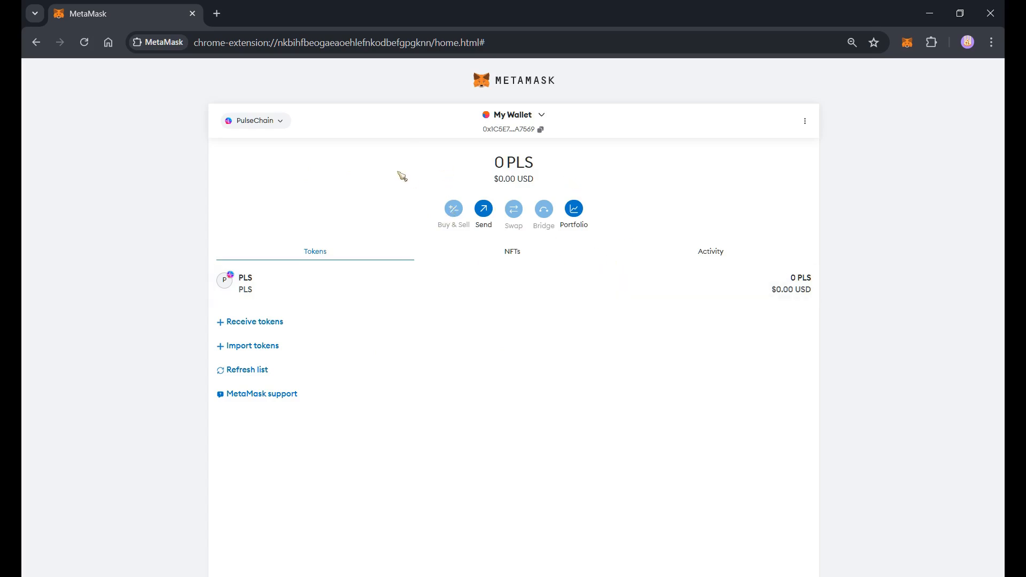
mouse_move(254, 124)
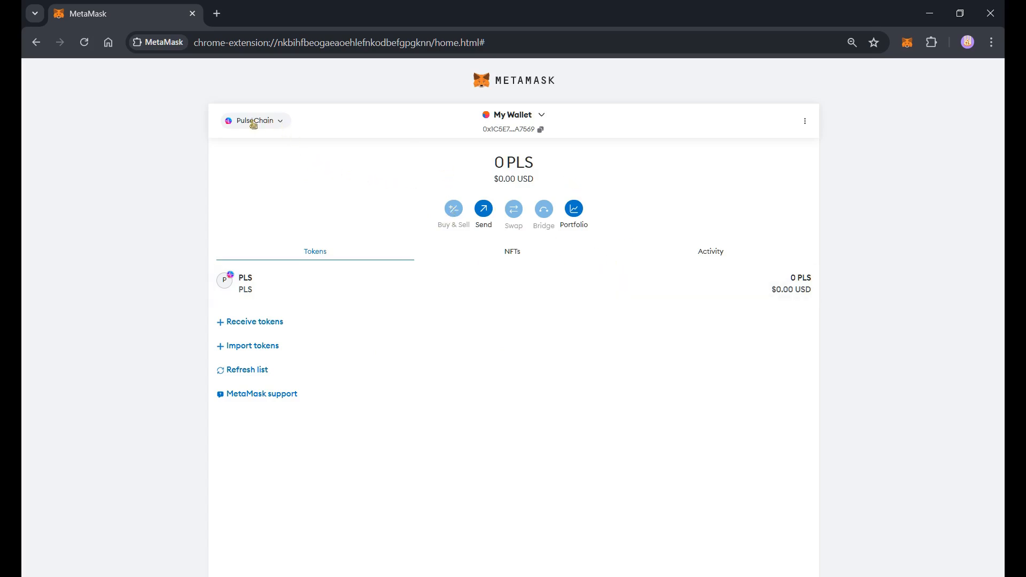
left_click(252, 121)
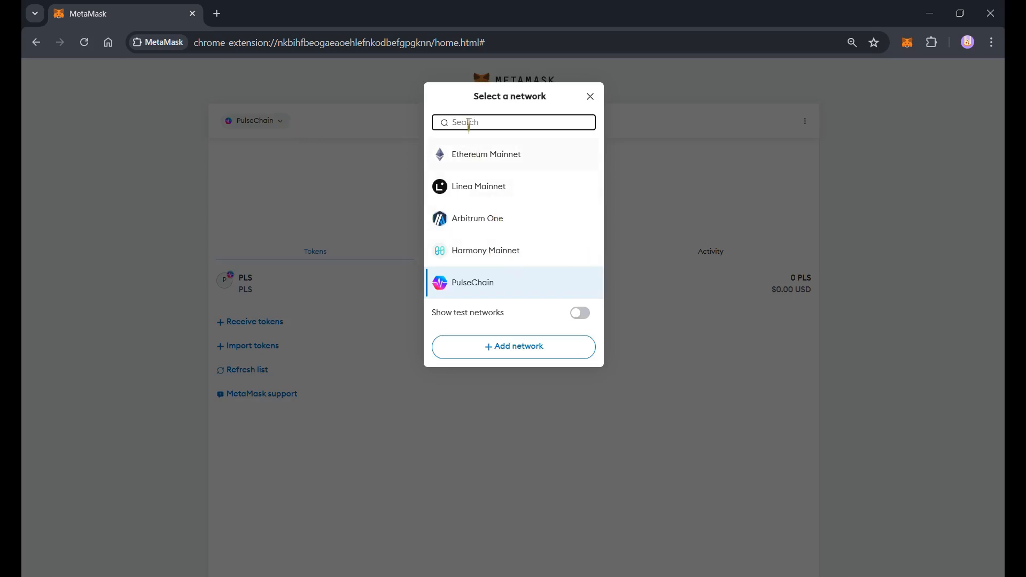
mouse_move(488, 157)
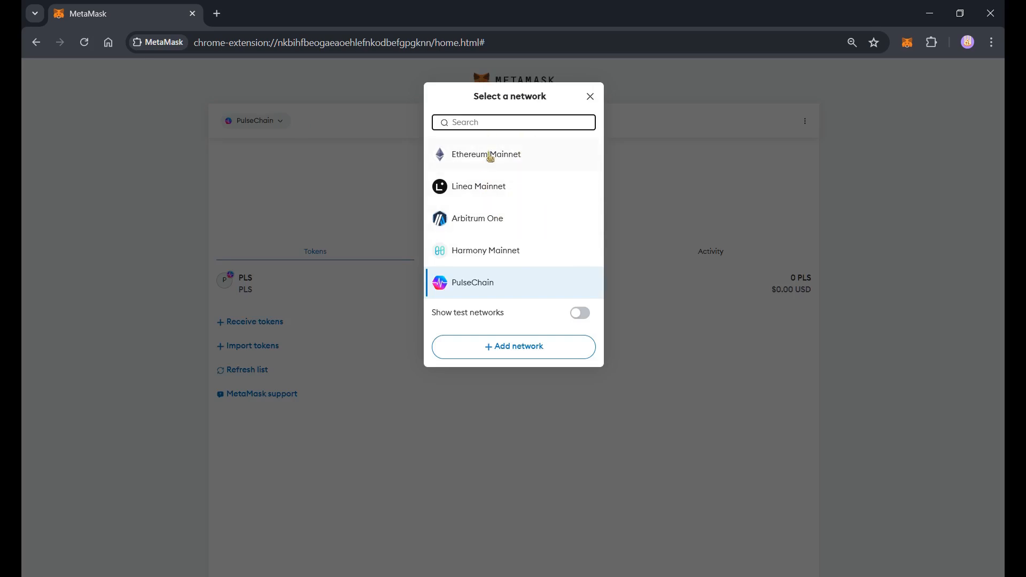
left_click(590, 96)
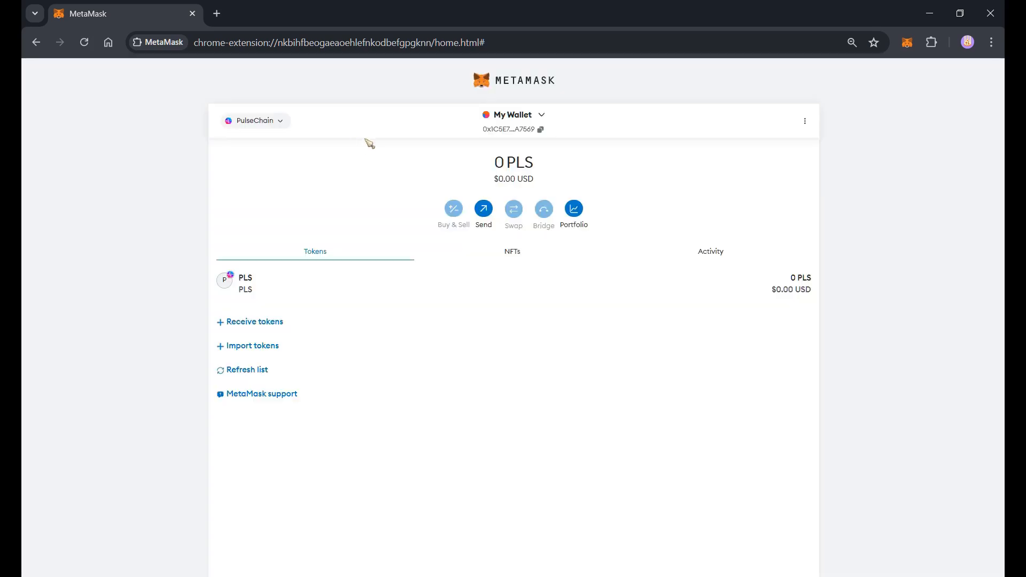
mouse_move(657, 328)
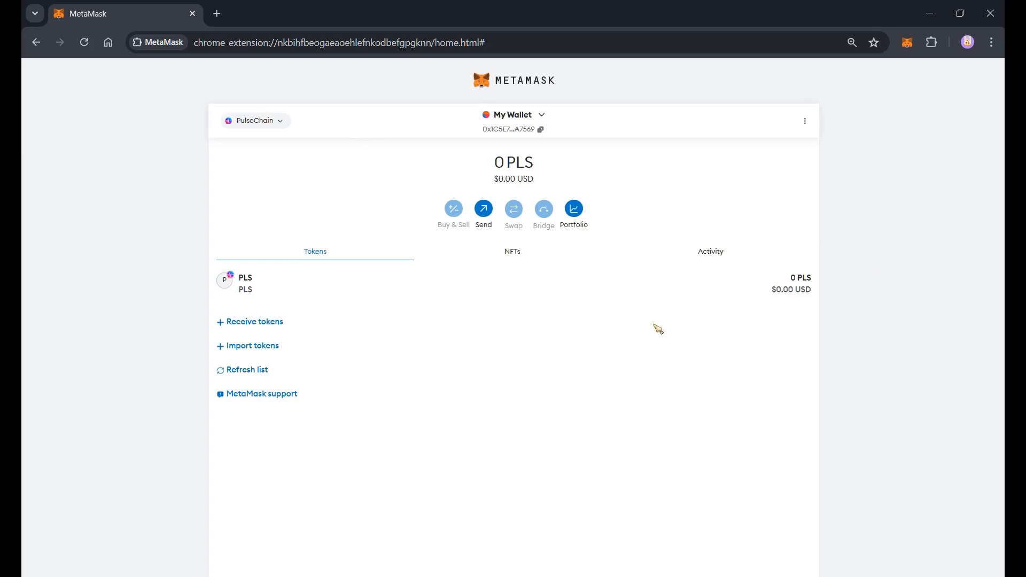
mouse_move(993, 268)
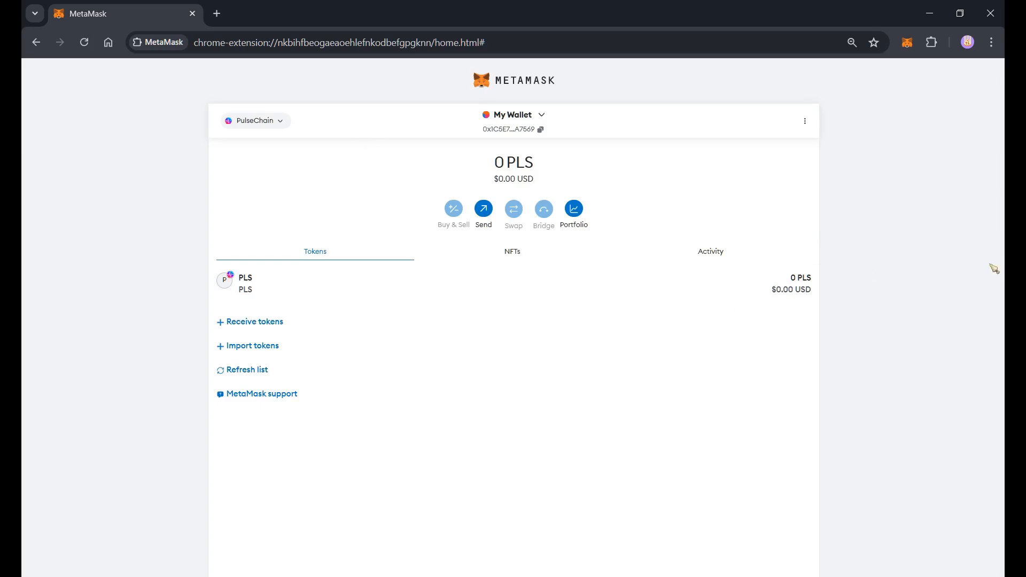